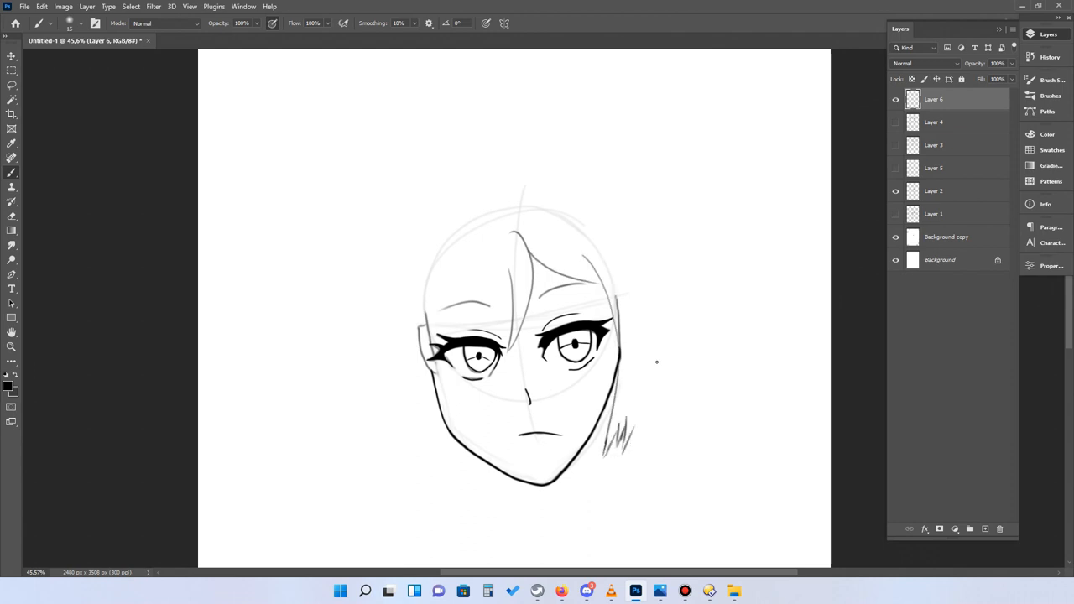
Ink the face contour and detailed eyes in bold black over the light sketch.
click(934, 192)
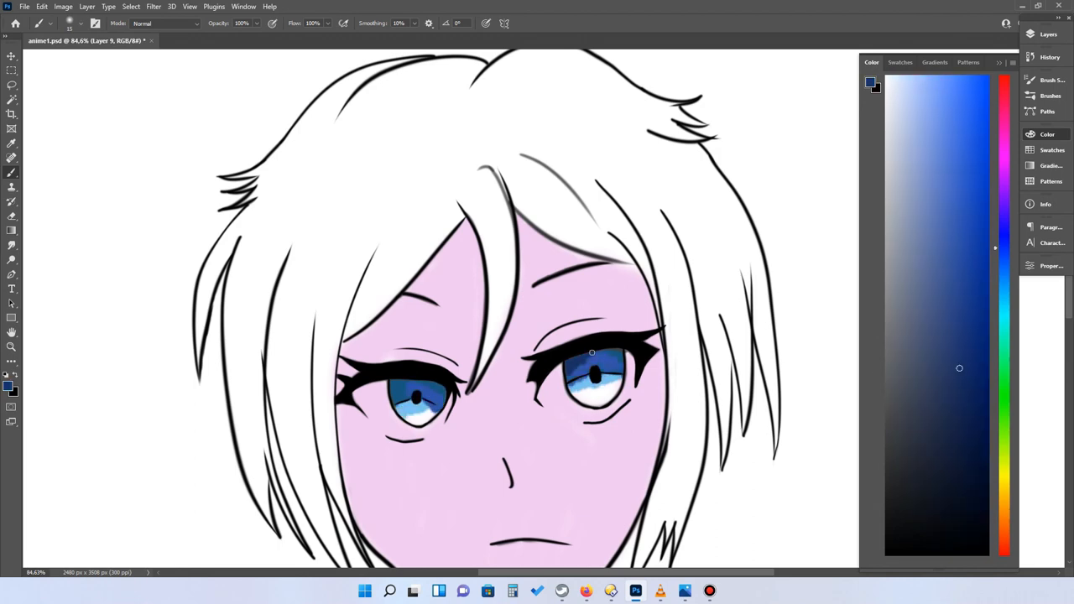
Finish the hair lines, paint the face pink and the irises blue.
click(1048, 33)
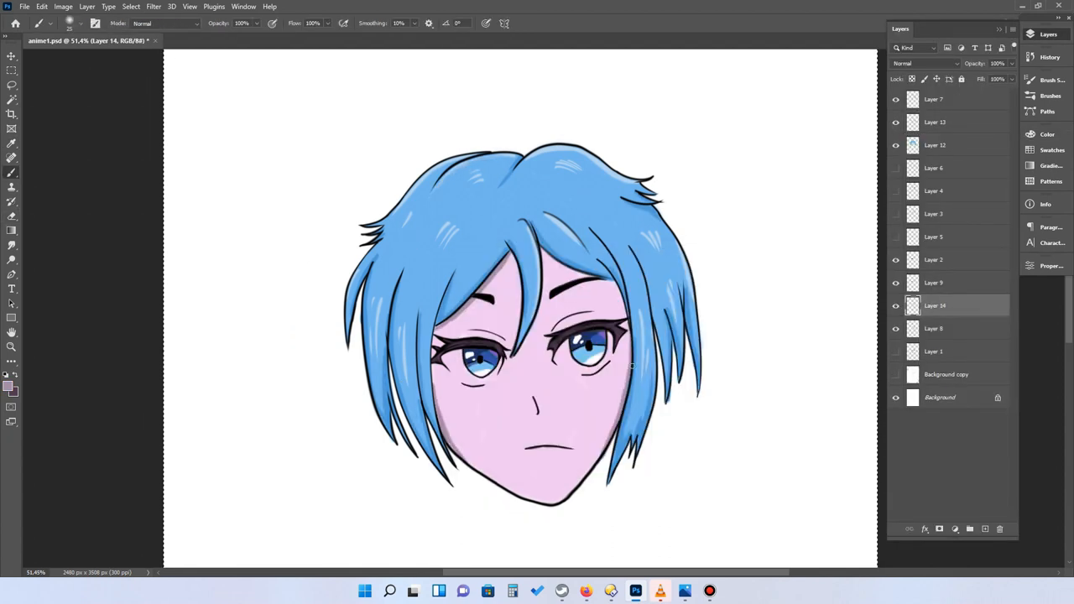
Fill the hair blue, adding lighter highlights and darker shadow strokes.
click(571, 366)
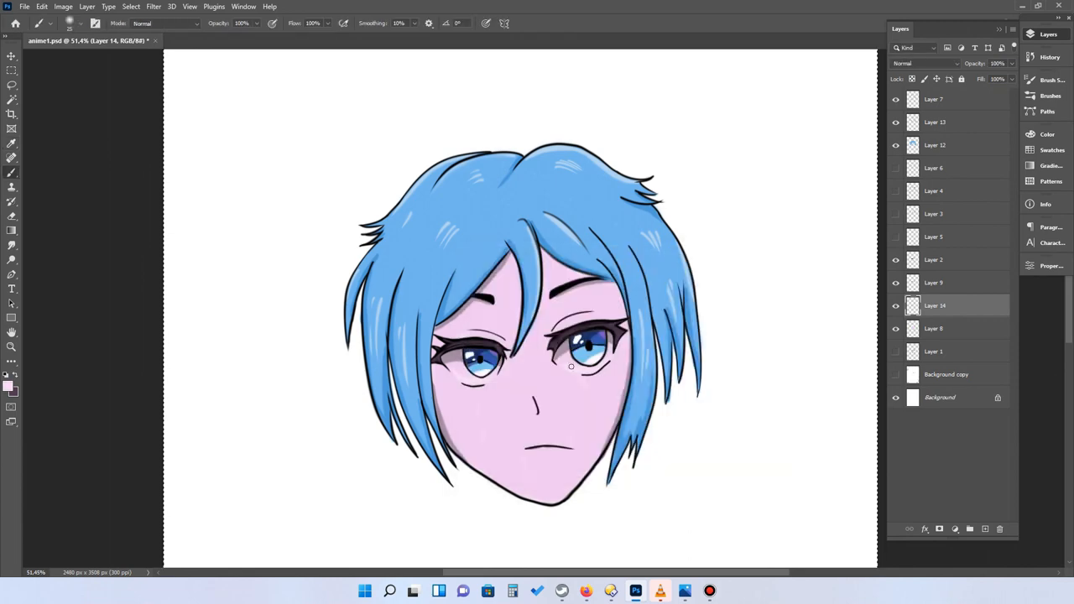